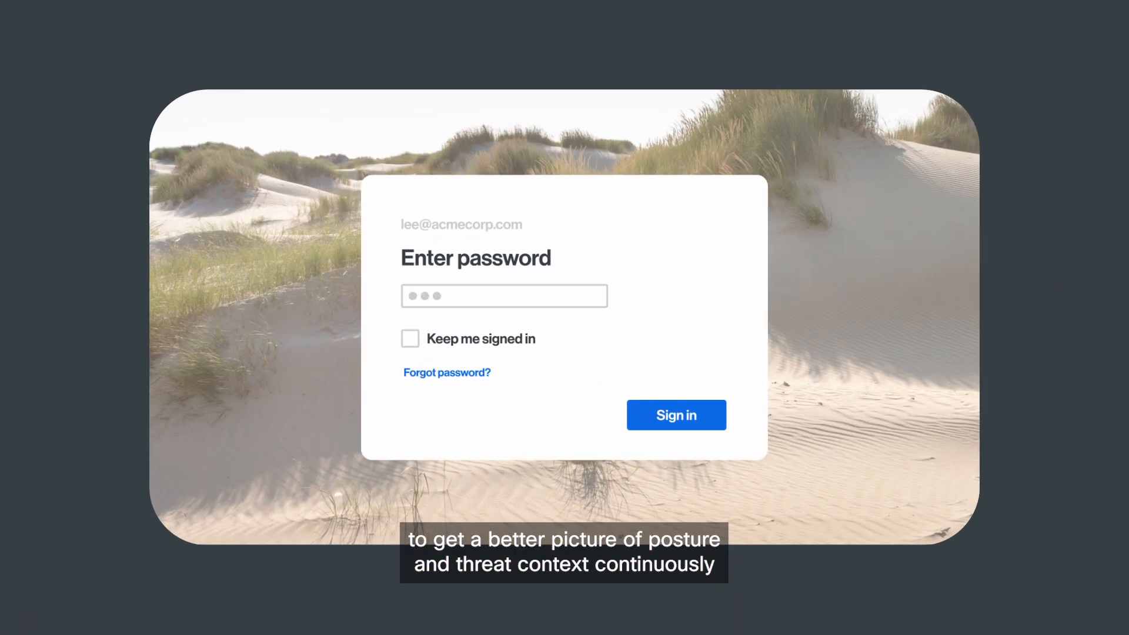
text(password)
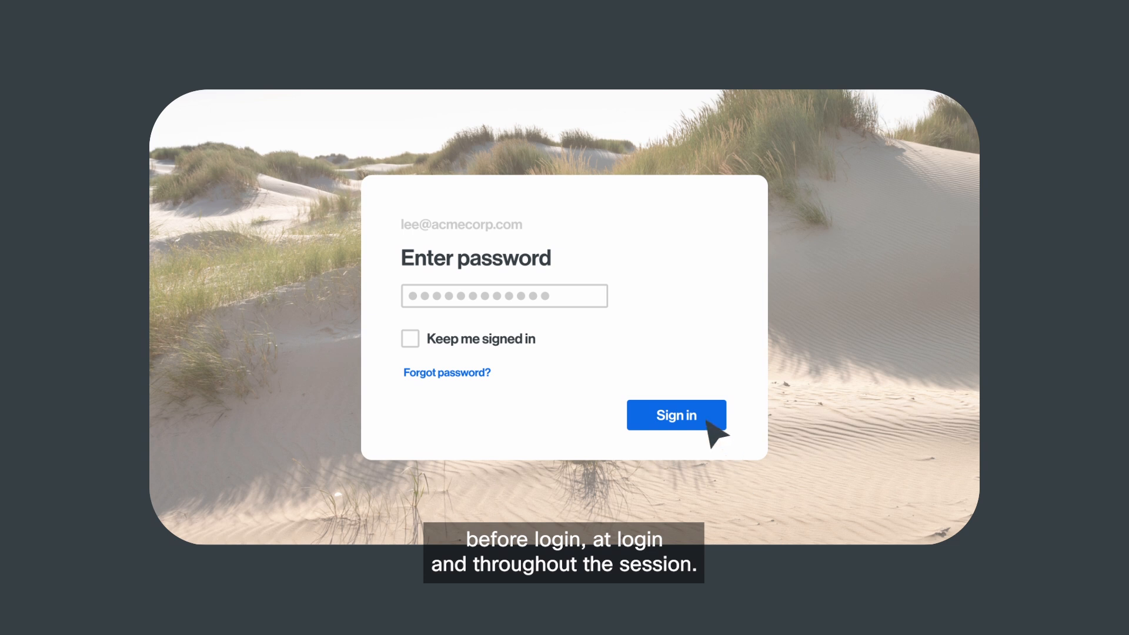
click(676, 414)
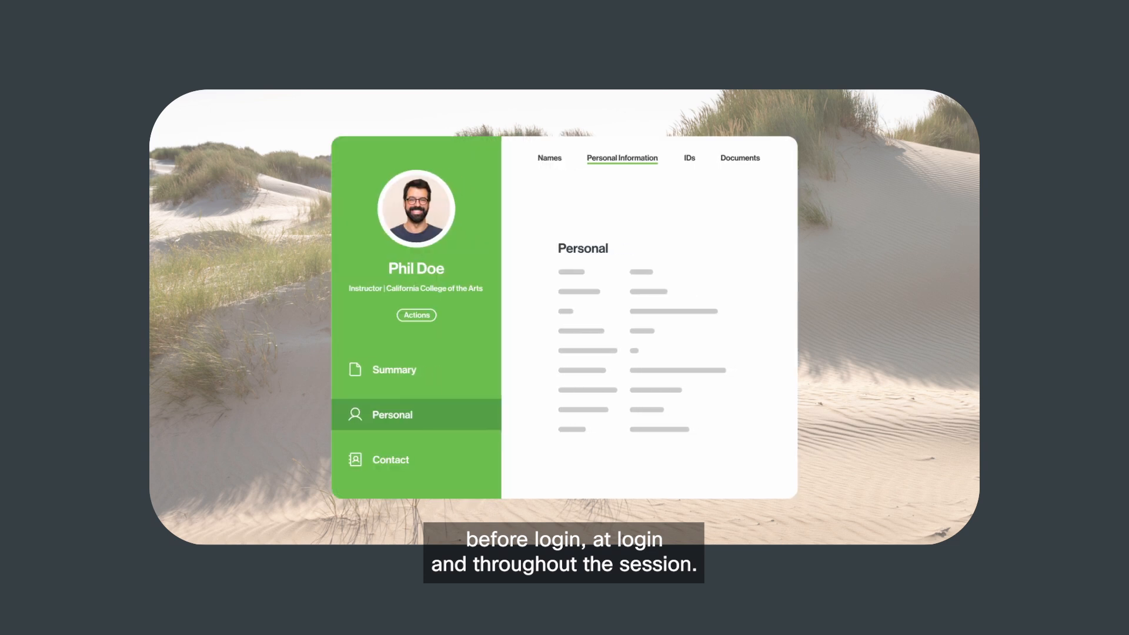